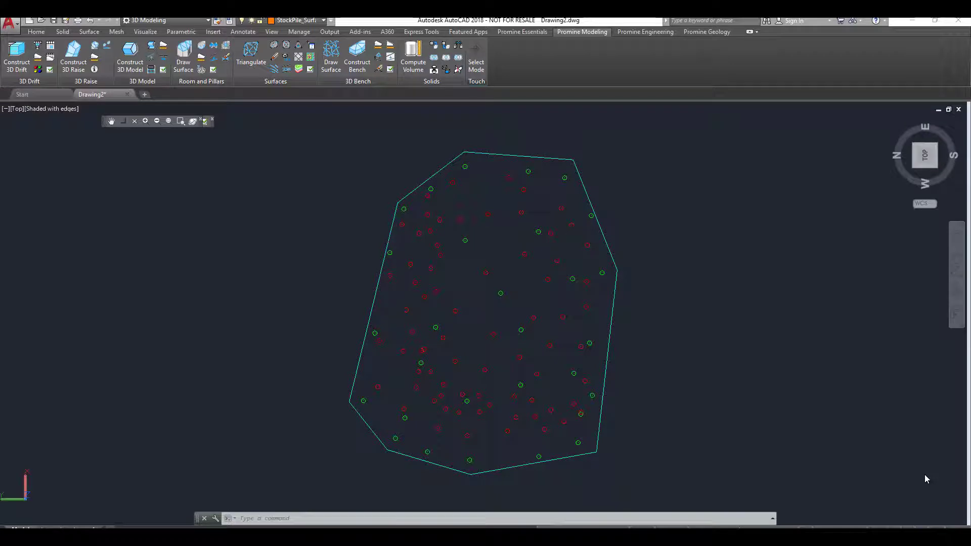
mouse_move(564, 326)
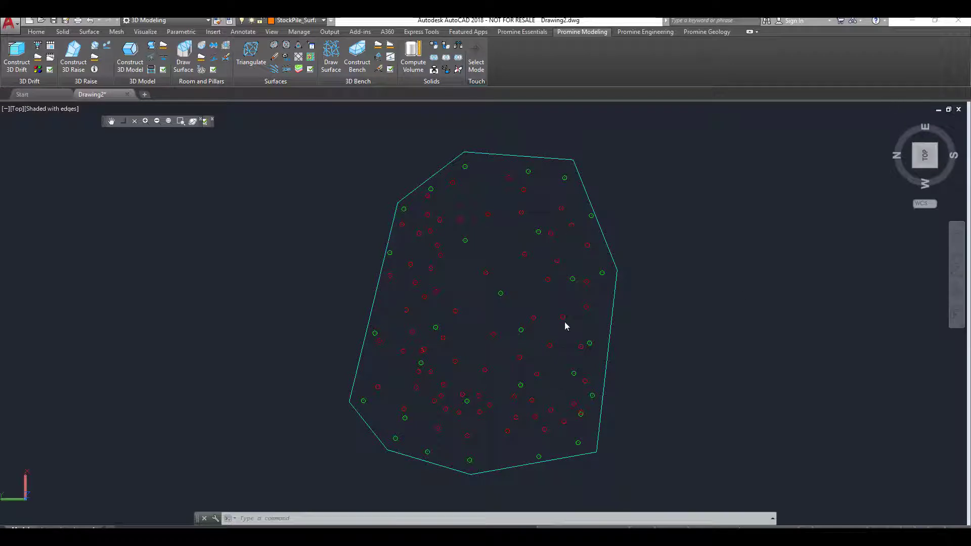
mouse_move(546, 423)
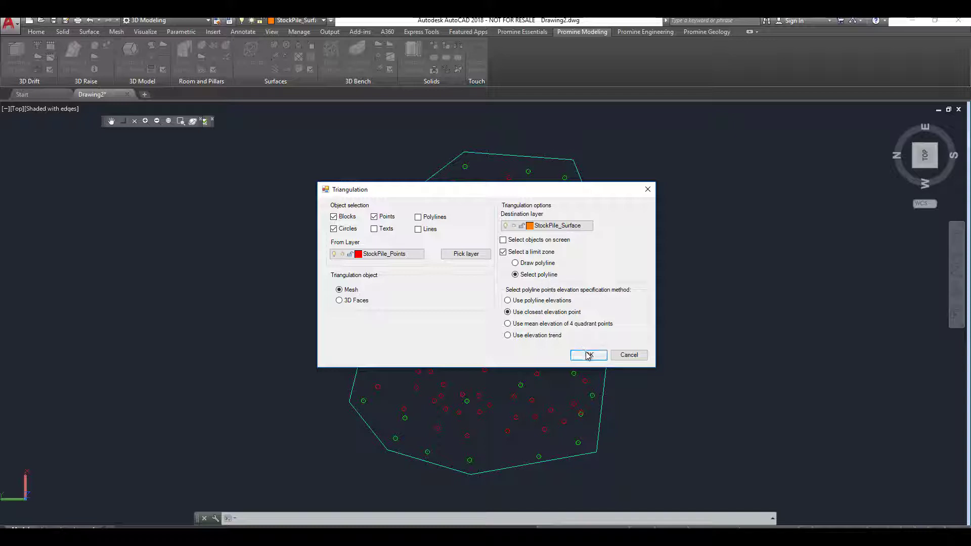
- Confirm the Mesh triangulation onto StockPile_Surface and pick the boundary polyline as limit
left_click(587, 355)
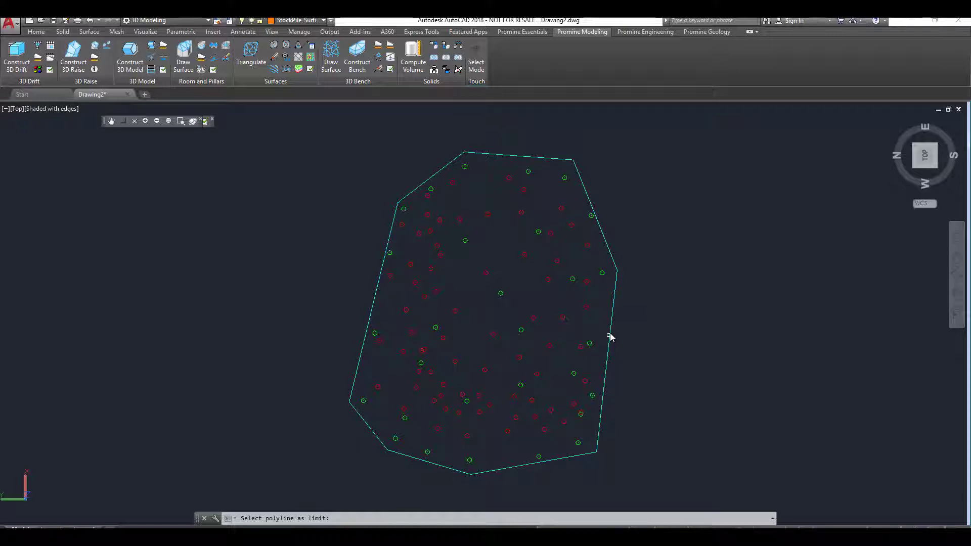
left_click(607, 336)
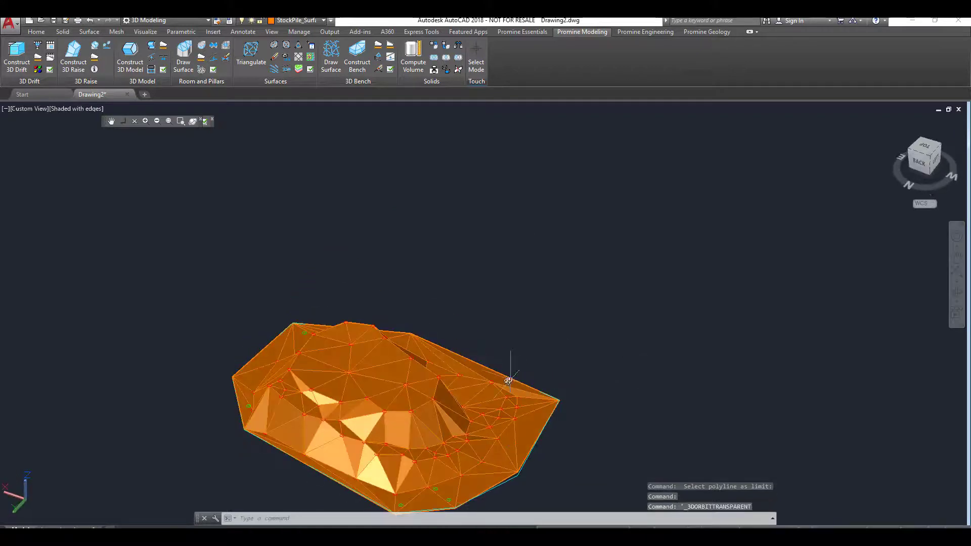
- Orbit around the orange stockpile mesh to inspect its triangulated 3D shape
left_click_drag(507, 380, 509, 260)
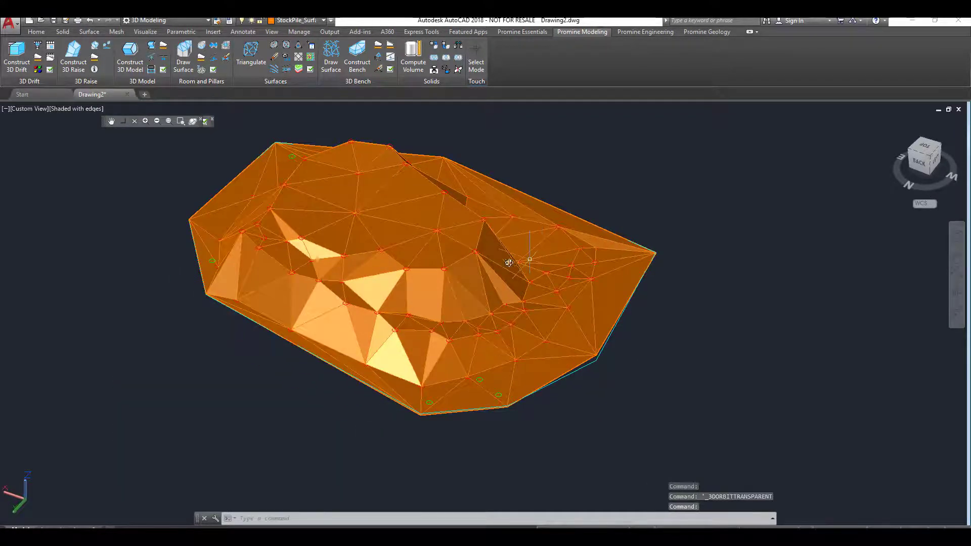
left_click_drag(507, 260, 464, 401)
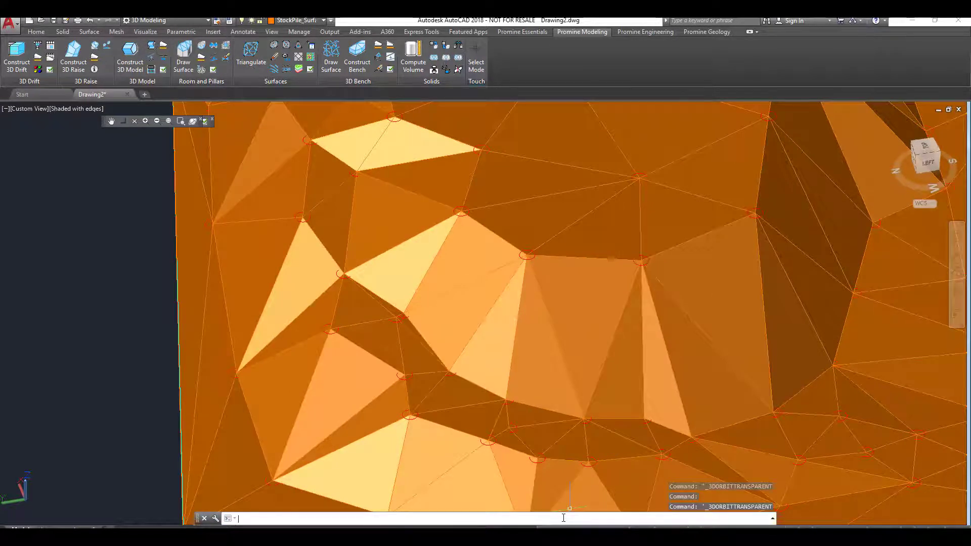
- Split a central triangular face with MESHSPLIT by picking the face and split points
type("meshsp1")
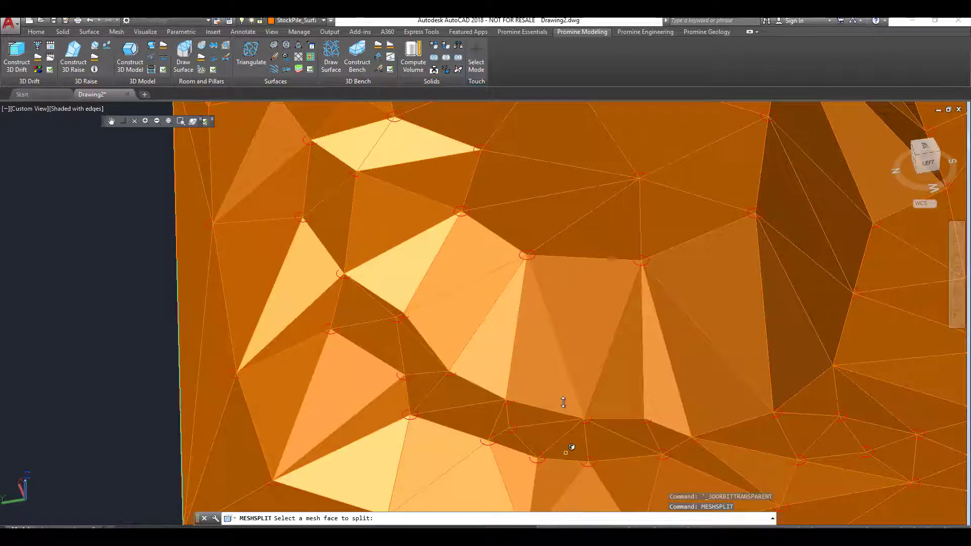
mouse_move(544, 378)
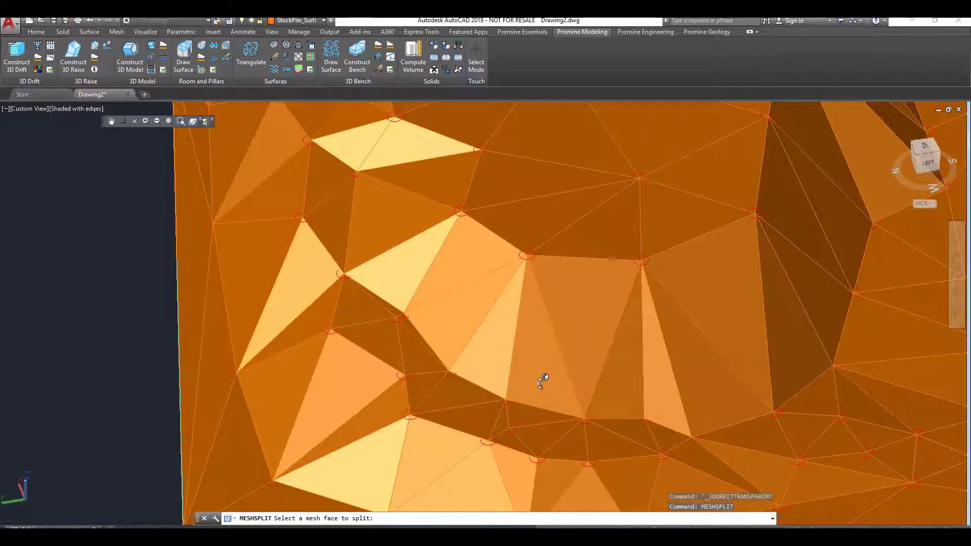
left_click(541, 377)
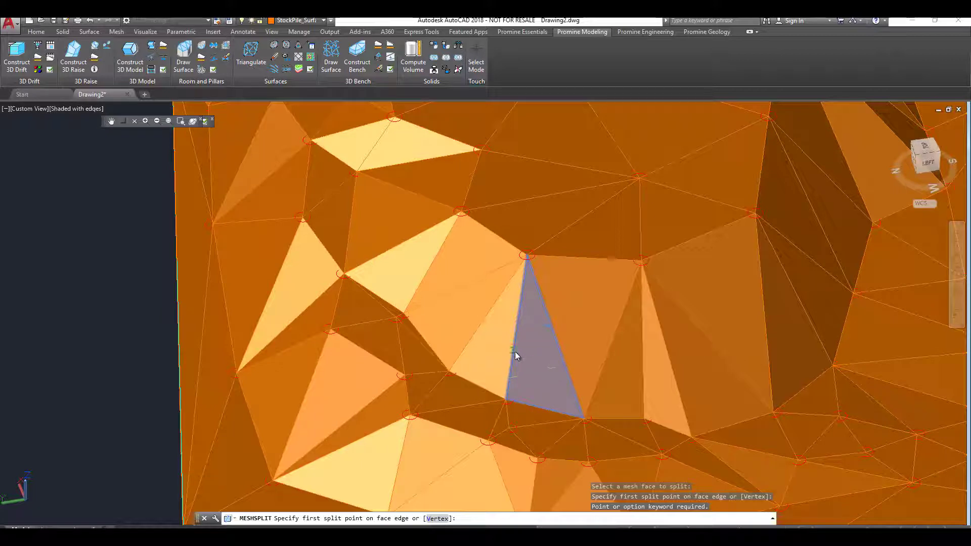
left_click(581, 418)
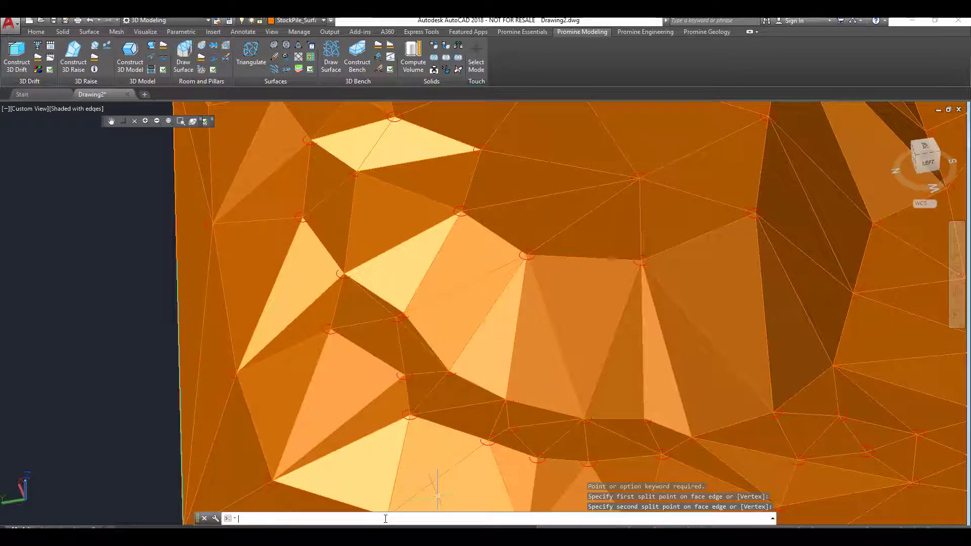
- Start MESHSPLIT again and pick the neighbouring triangular face to split
type("MESH")
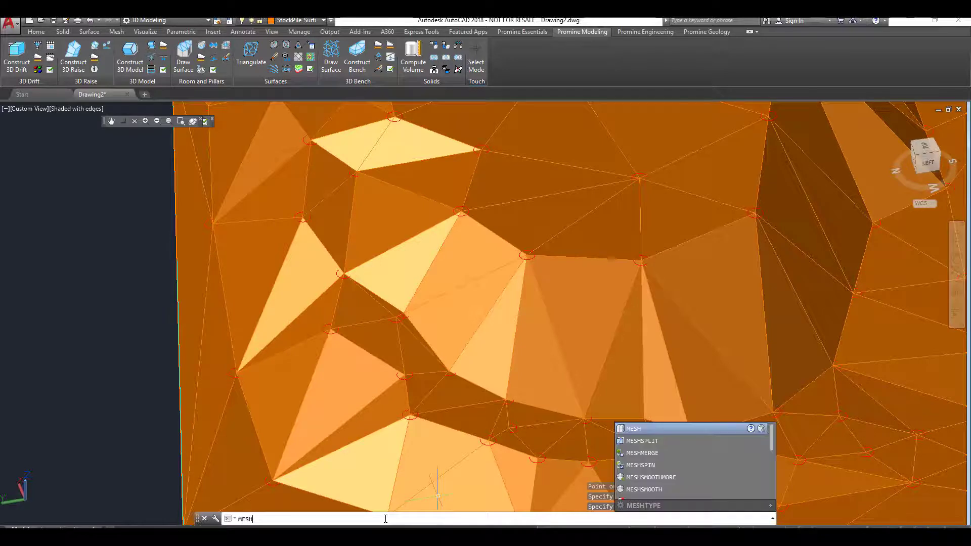
left_click(642, 440)
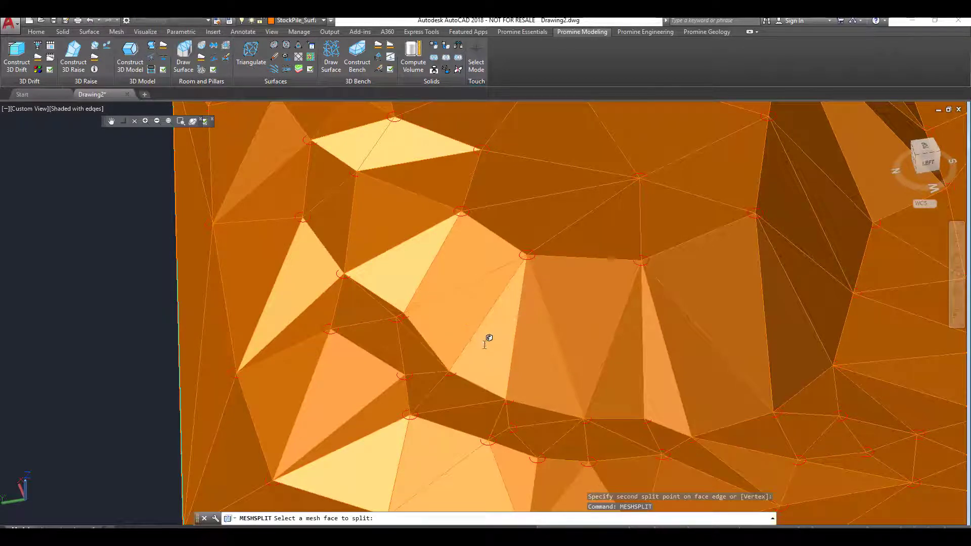
left_click(483, 344)
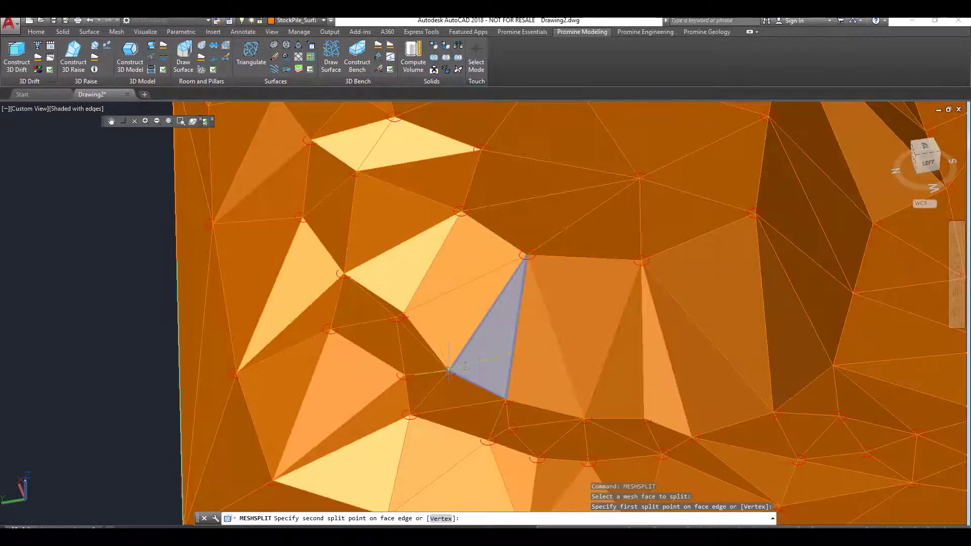
mouse_move(448, 369)
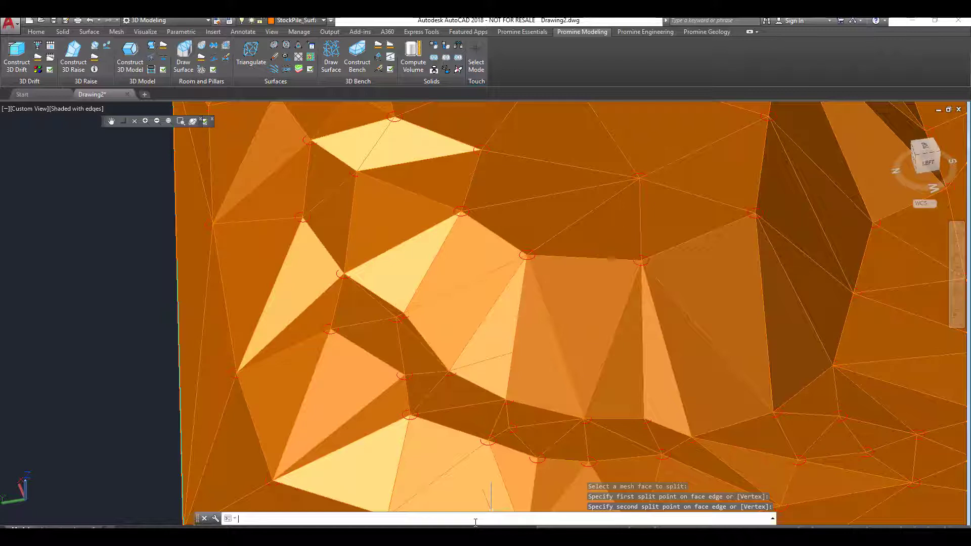
- Merge two adjacent stockpile mesh faces into one using MESHMERGE
type("meshmer")
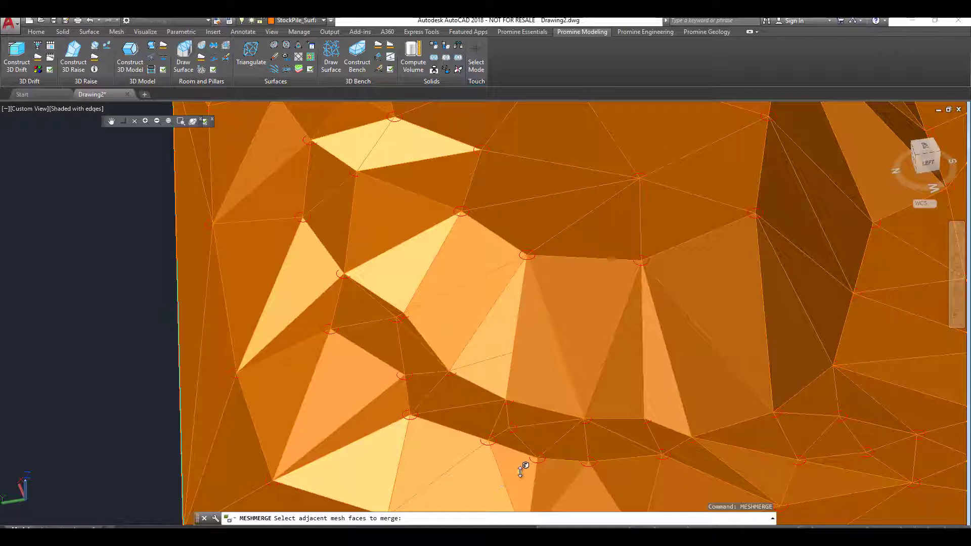
mouse_move(546, 405)
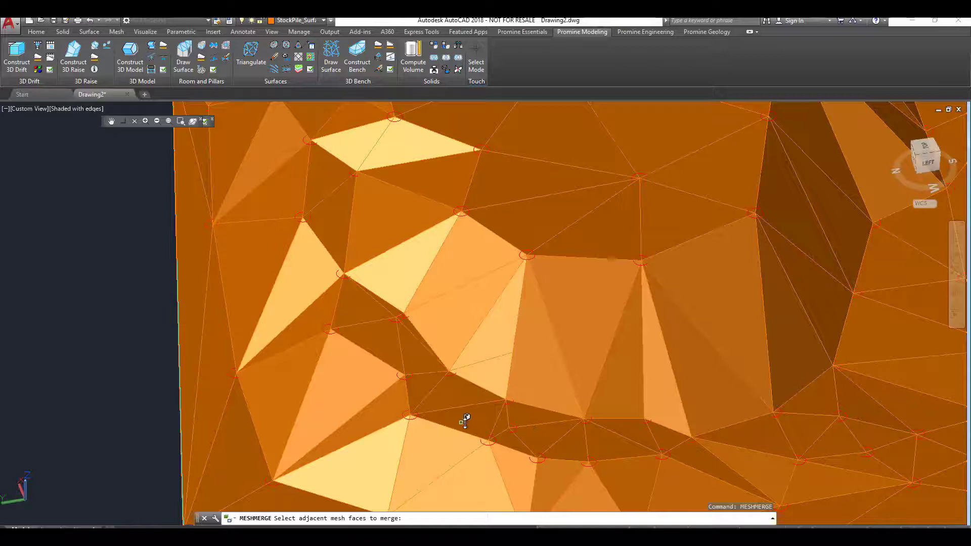
left_click(420, 388)
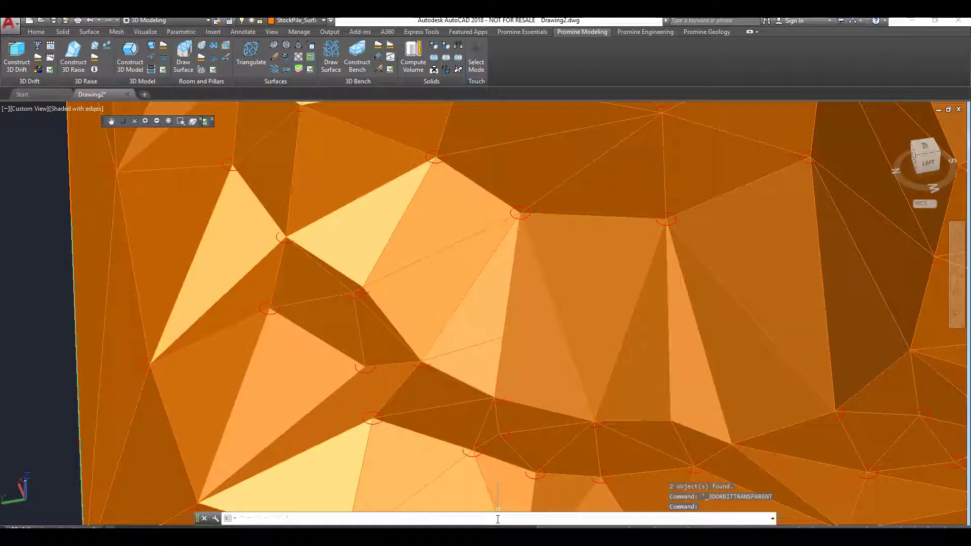
- Spin the shared edge of two adjacent triangles below the mesh centre with MESHSPIN
type("me")
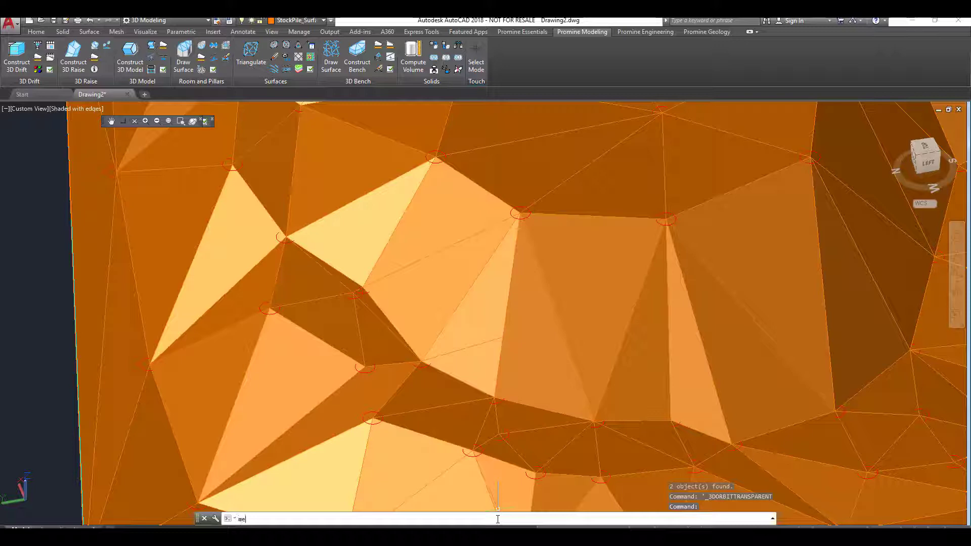
type("MESHp")
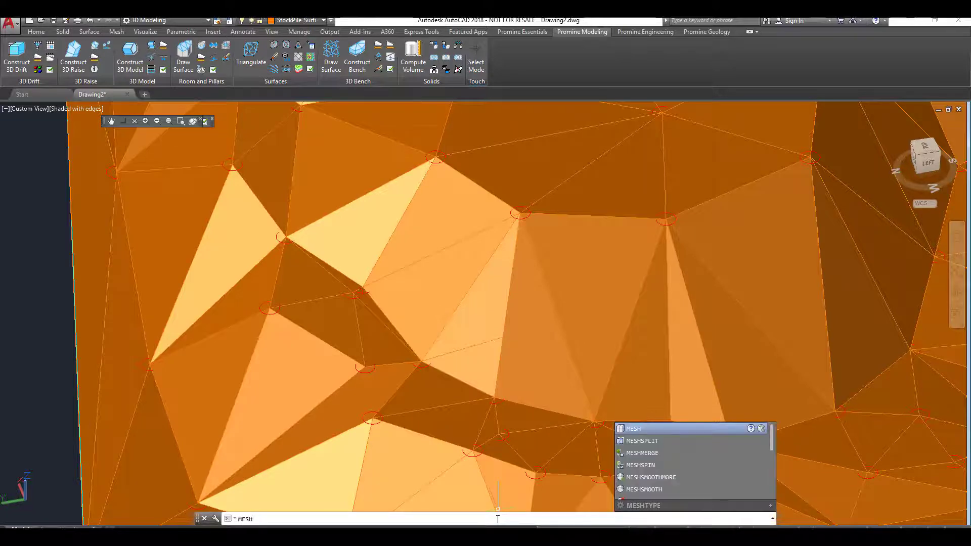
type("S")
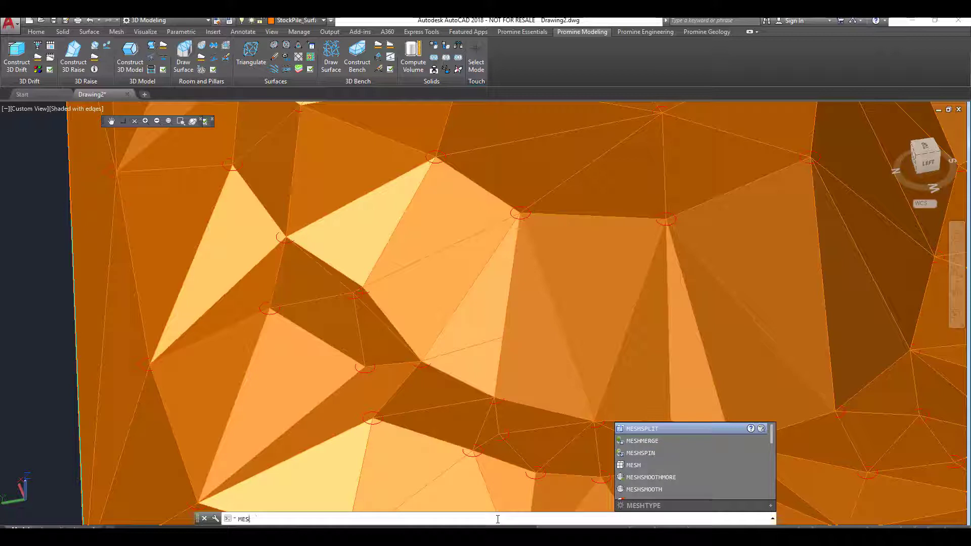
left_click(640, 453)
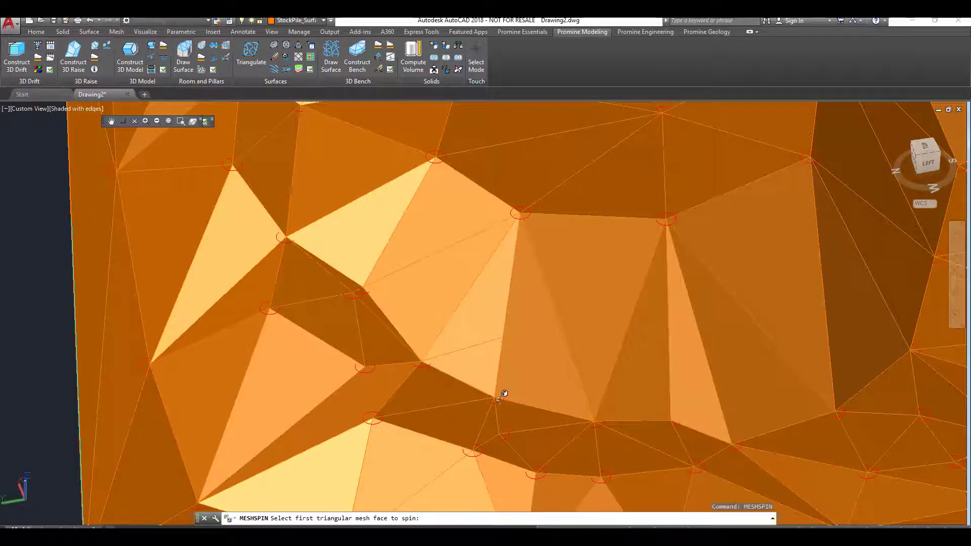
mouse_move(507, 410)
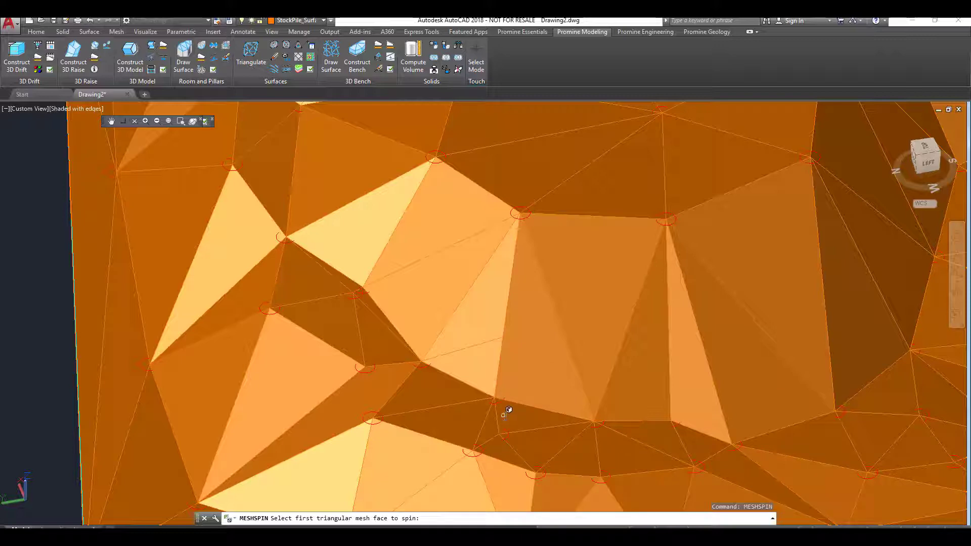
mouse_move(469, 412)
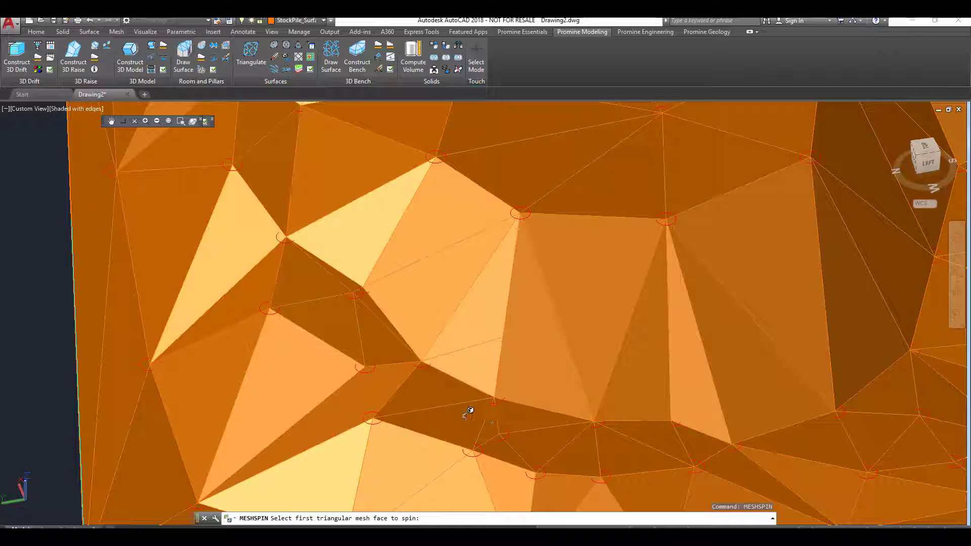
mouse_move(436, 397)
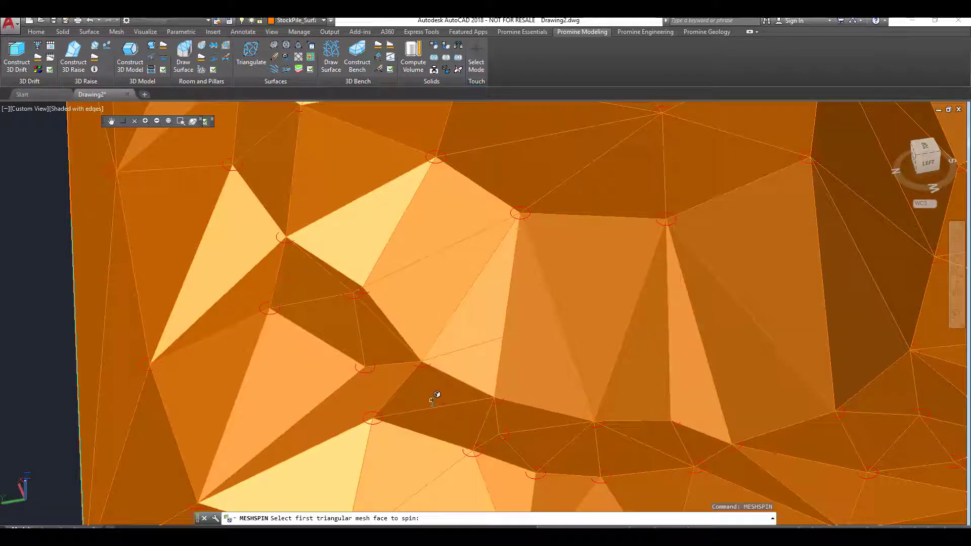
mouse_move(498, 443)
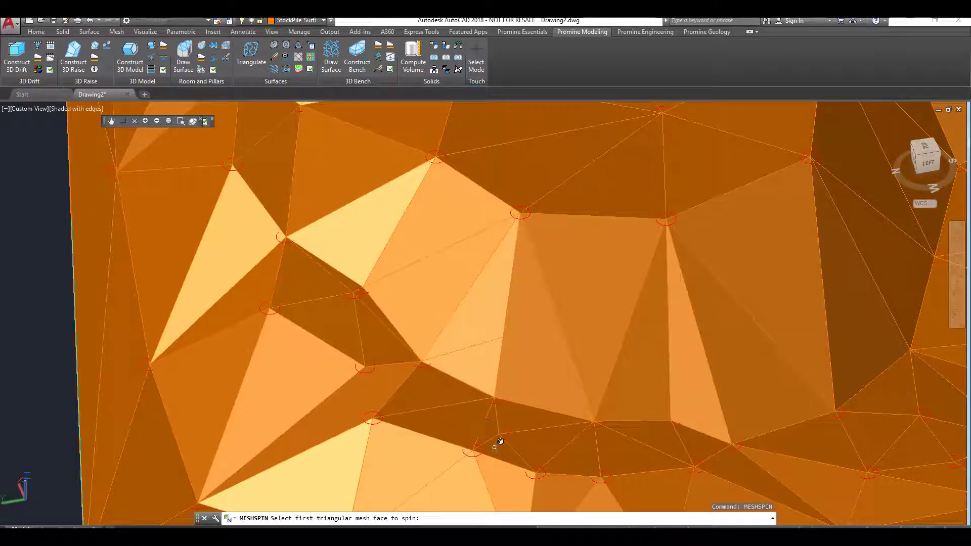
left_click(495, 433)
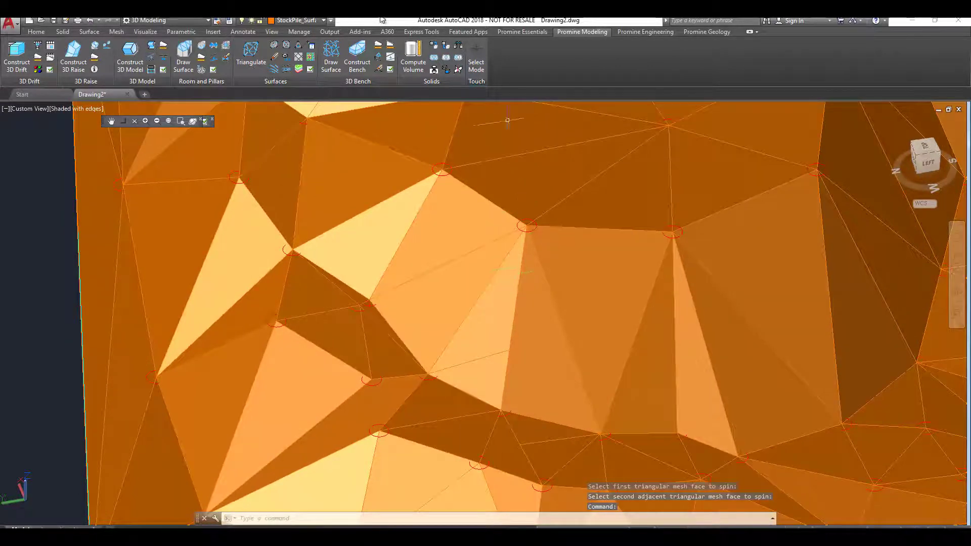
- Set the Face subobject filter, turn Culling off, and pick a small triangular face
left_click(116, 31)
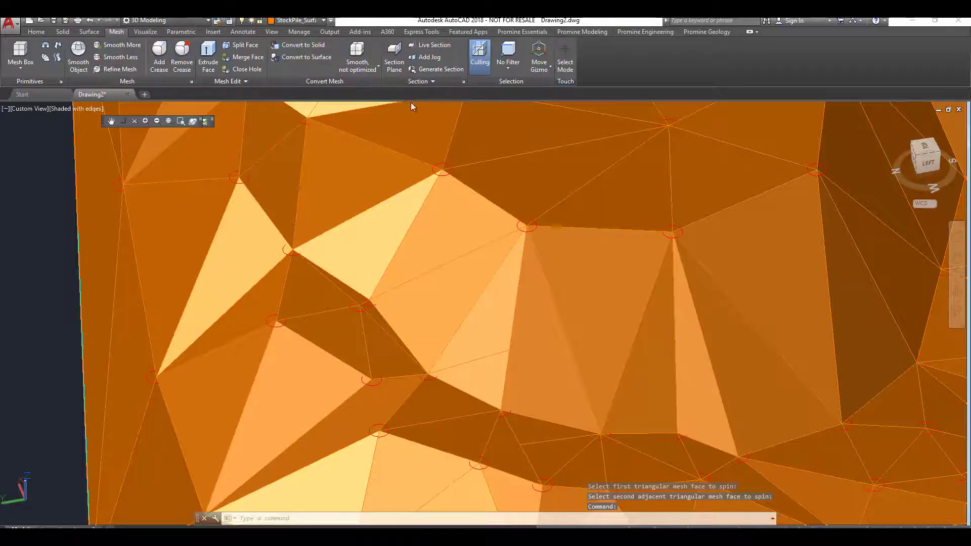
left_click(508, 56)
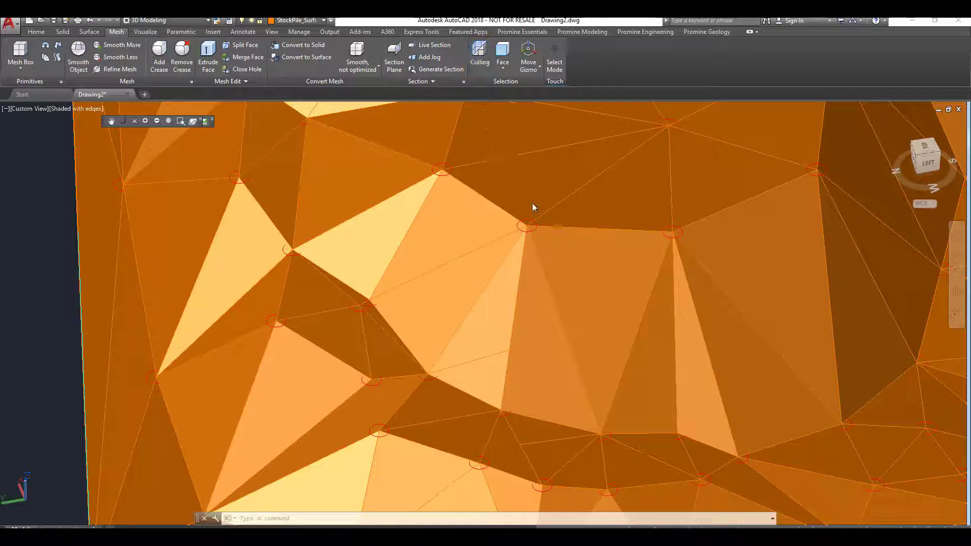
left_click(479, 62)
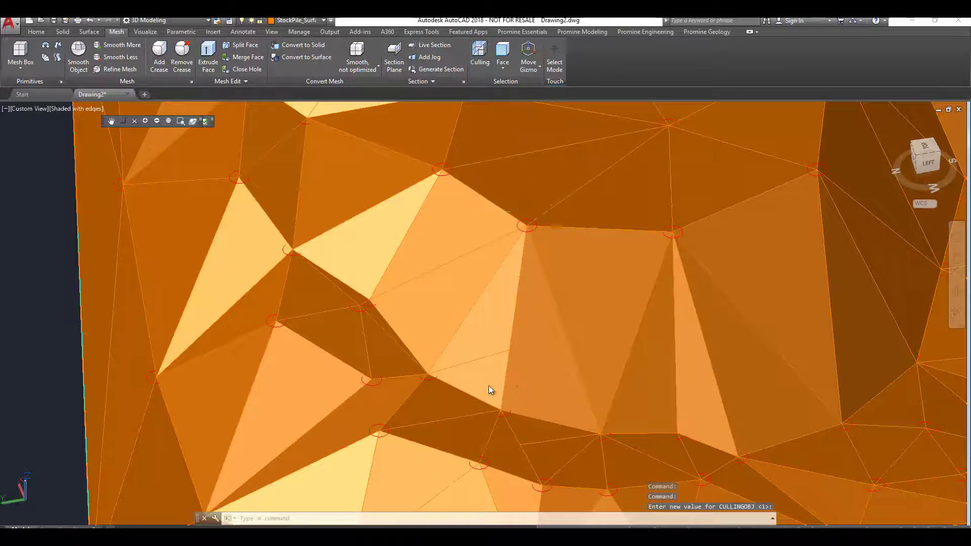
left_click(467, 375)
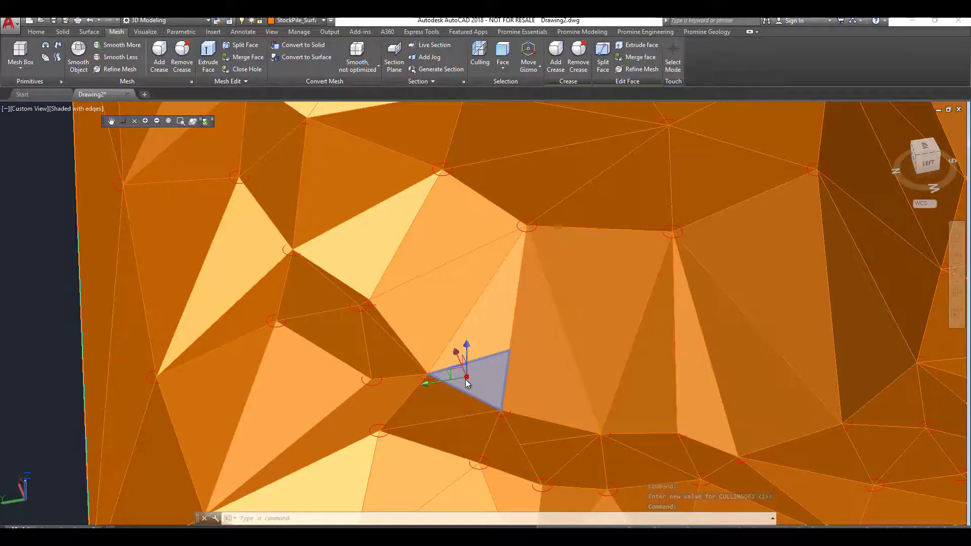
left_click(466, 376)
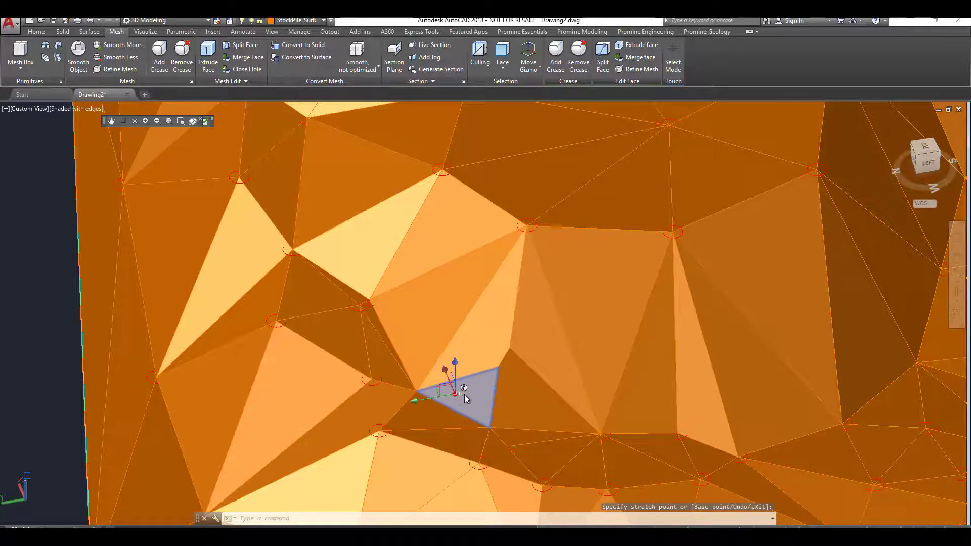
key("Escape")
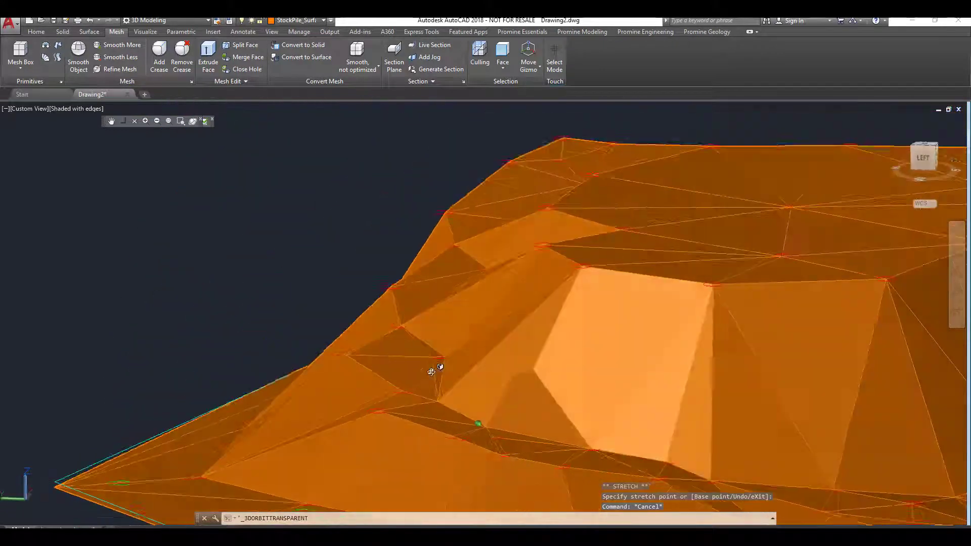
- Orbit to the stockpile's side and switch the subobject filter from Face to Edge
left_click_drag(433, 372, 390, 421)
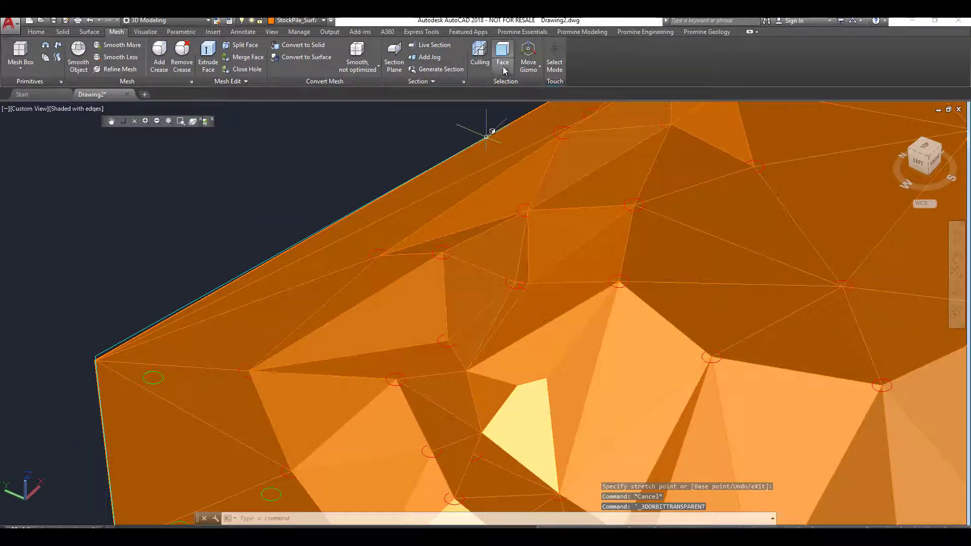
left_click(502, 56)
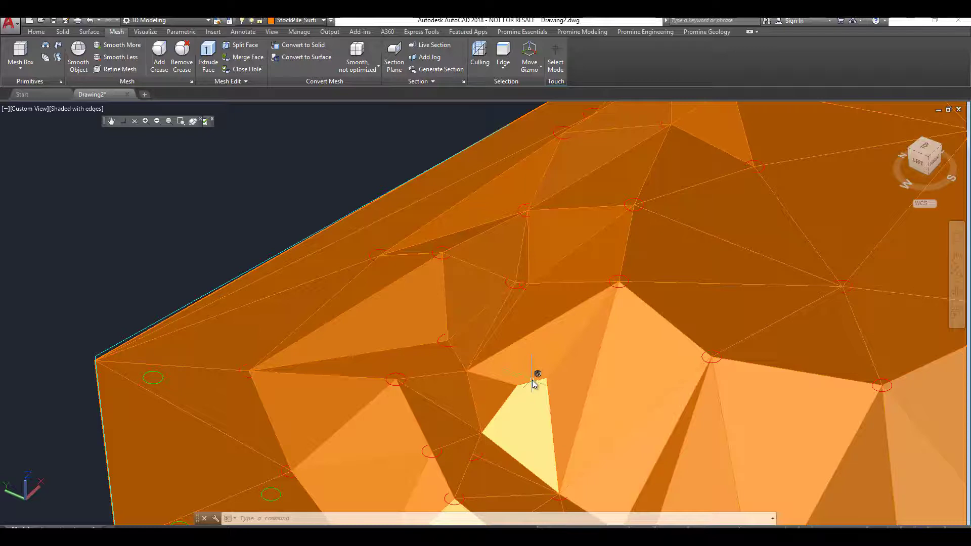
left_click(535, 378)
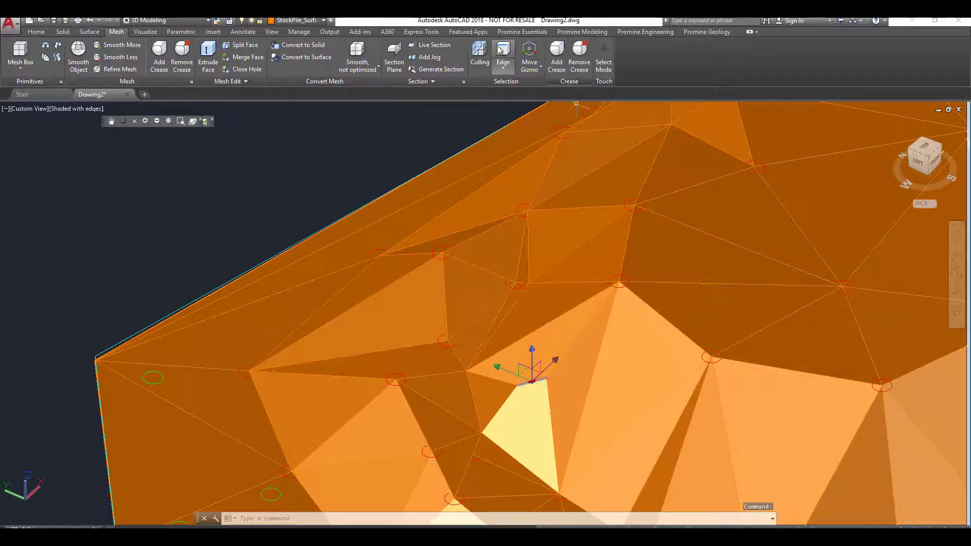
left_click(479, 56)
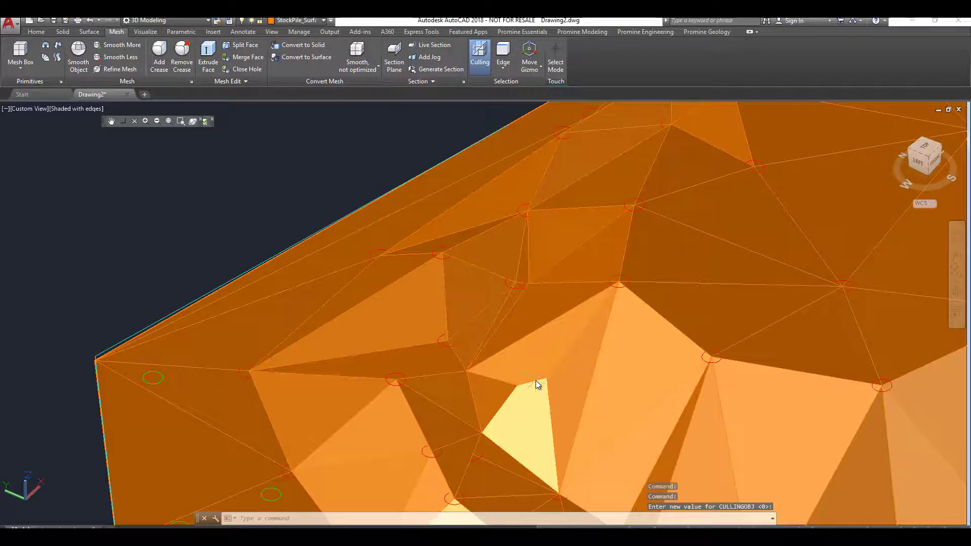
left_click(536, 384)
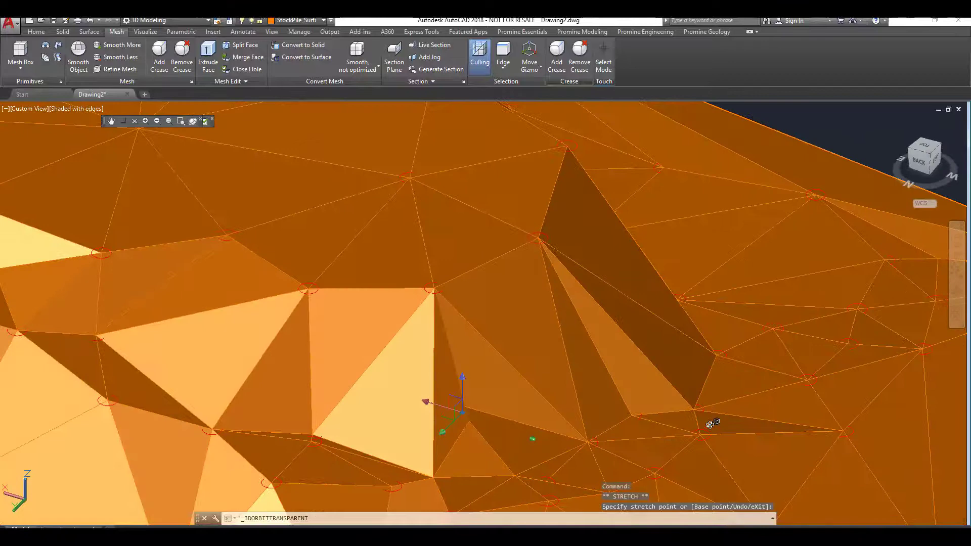
left_click_drag(712, 424, 588, 439)
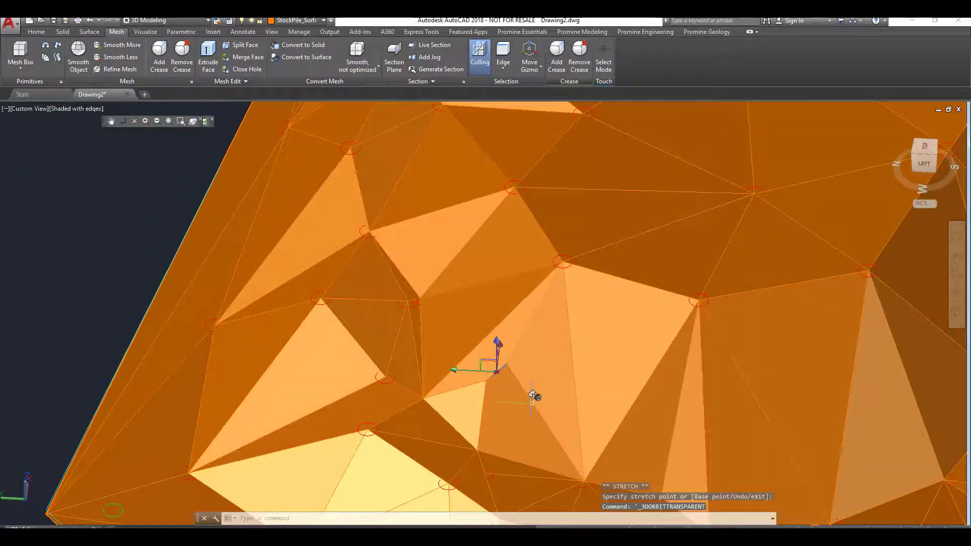
key("Escape")
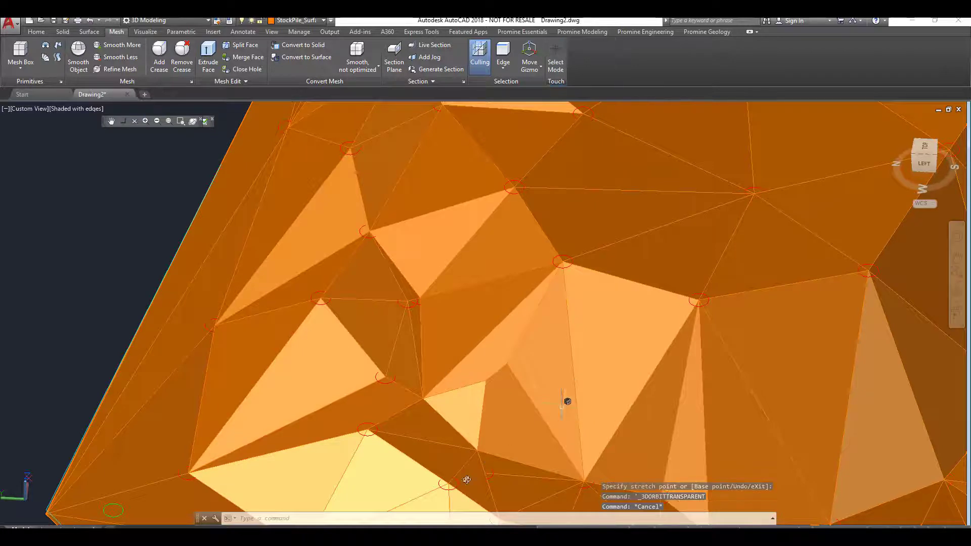